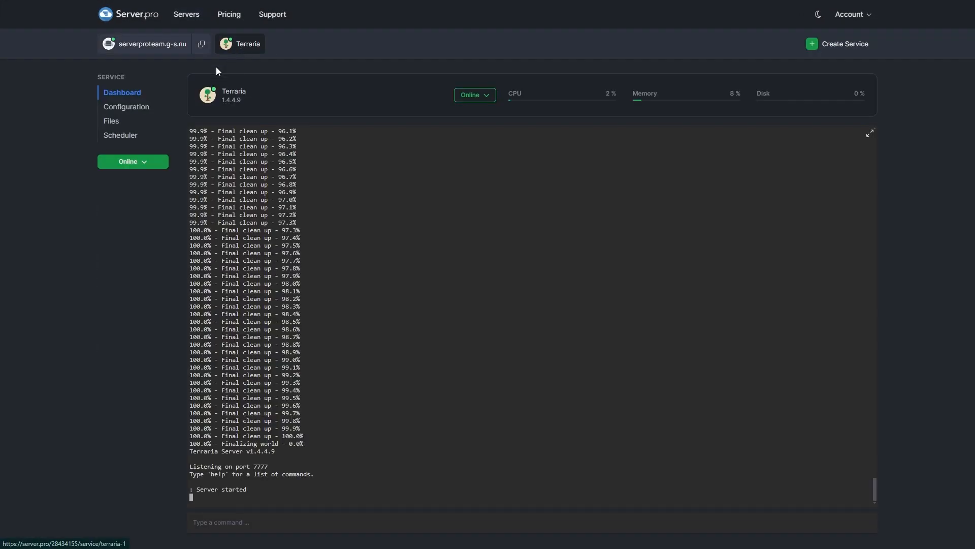
Open the server's worlds folder in Files and bring up the upload dialog.
click(111, 121)
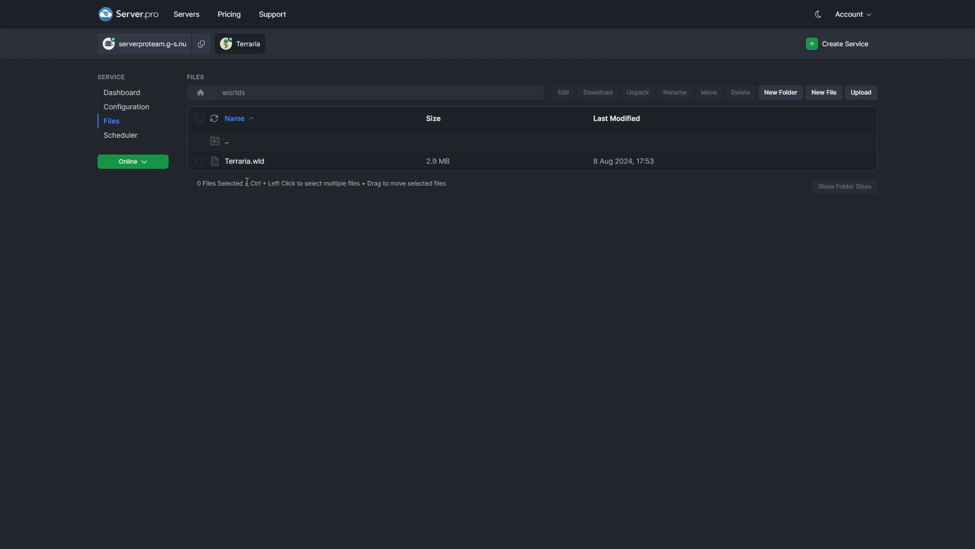
click(860, 92)
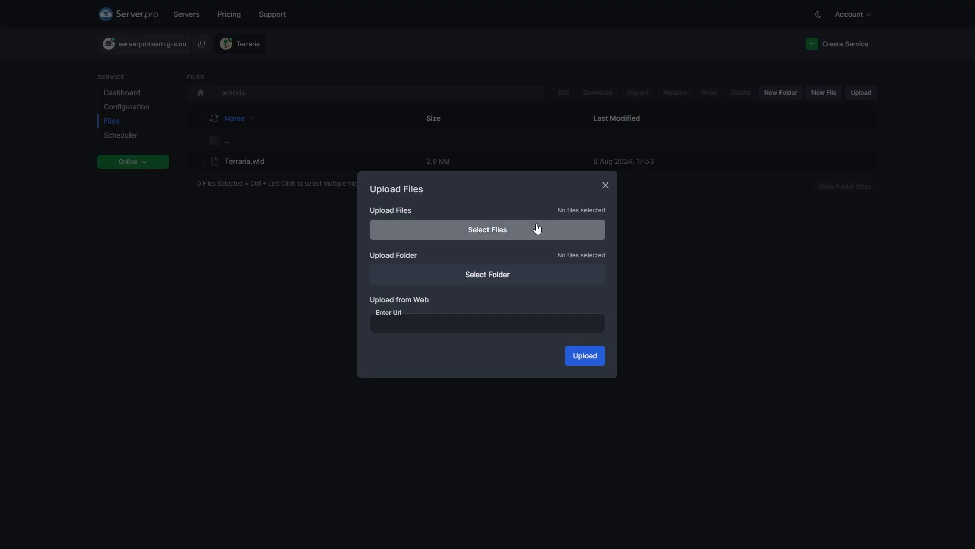
Browse to Documents > My Games > Terraria > Worlds to choose the world file.
click(488, 230)
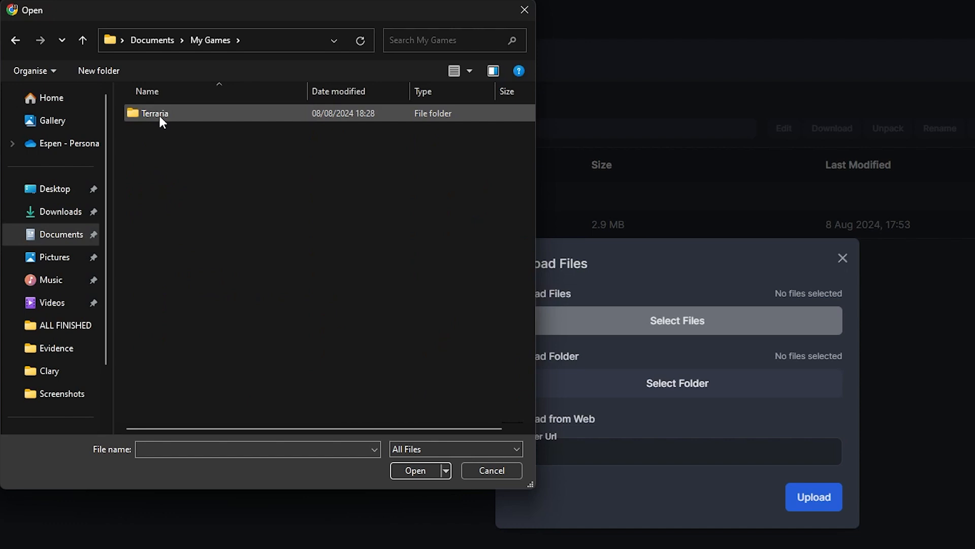
double_click(155, 113)
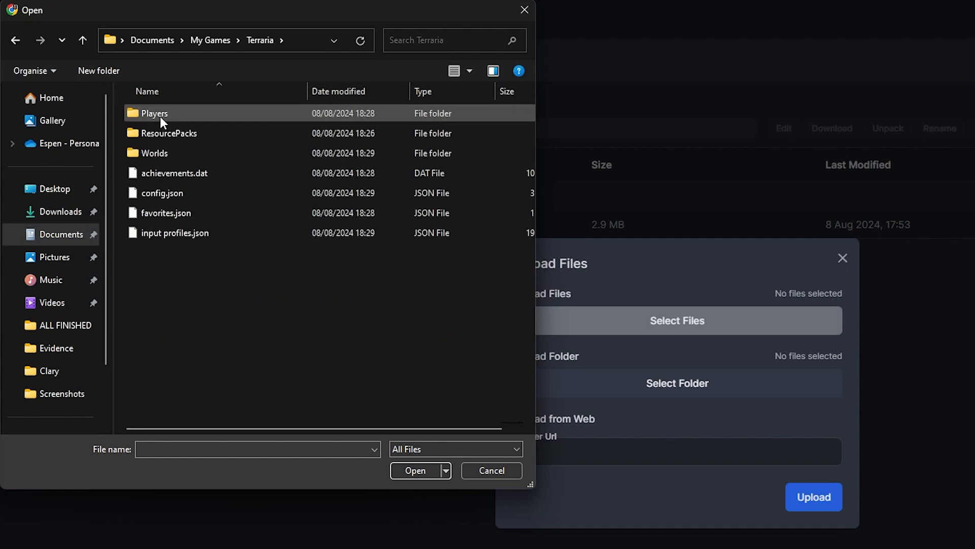
click(155, 153)
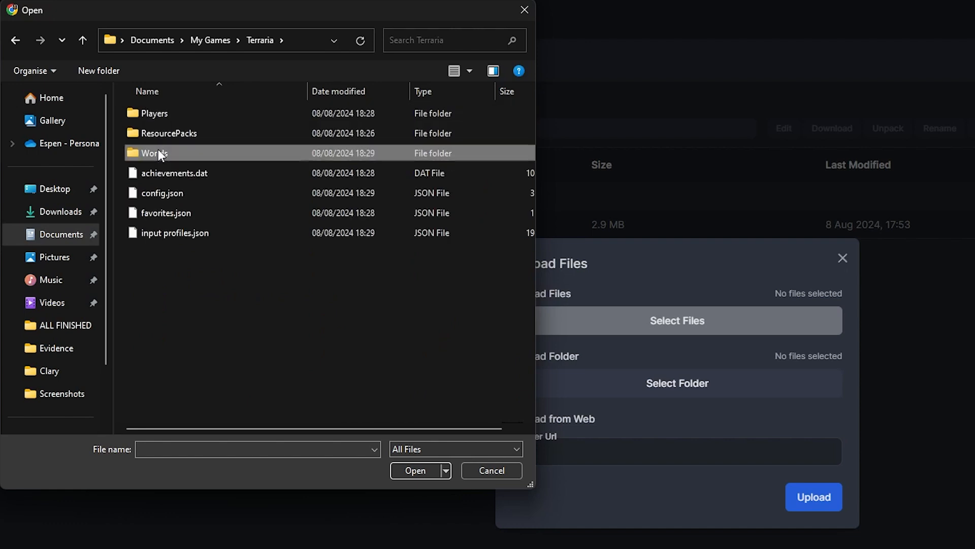
double_click(154, 152)
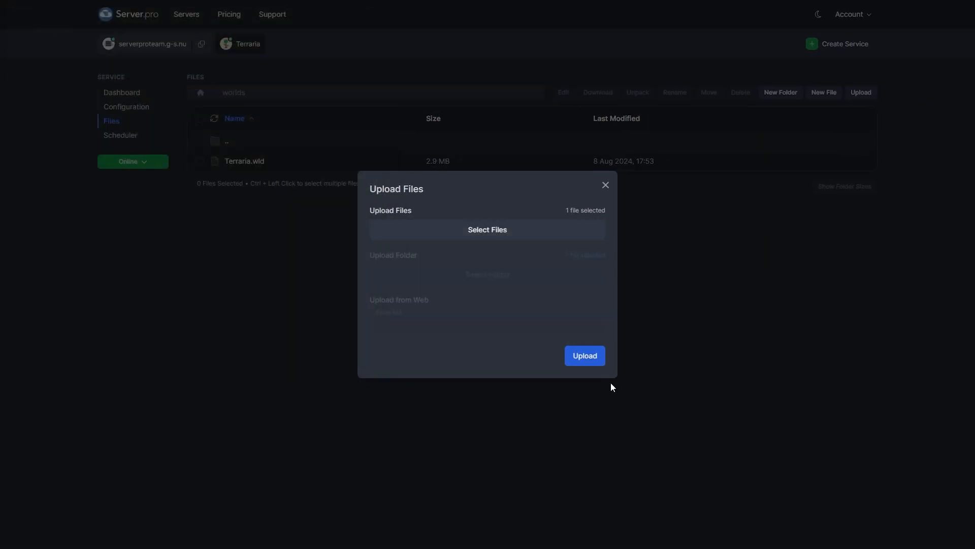
Select the uploaded Blistering_Slime_of_Shivers.wld and submit a rename with the name unchanged.
click(583, 355)
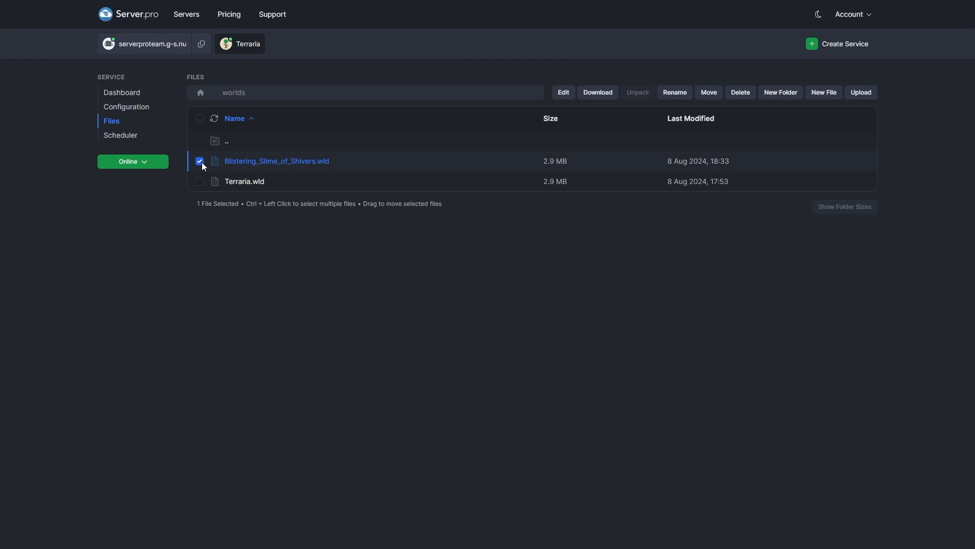
click(674, 92)
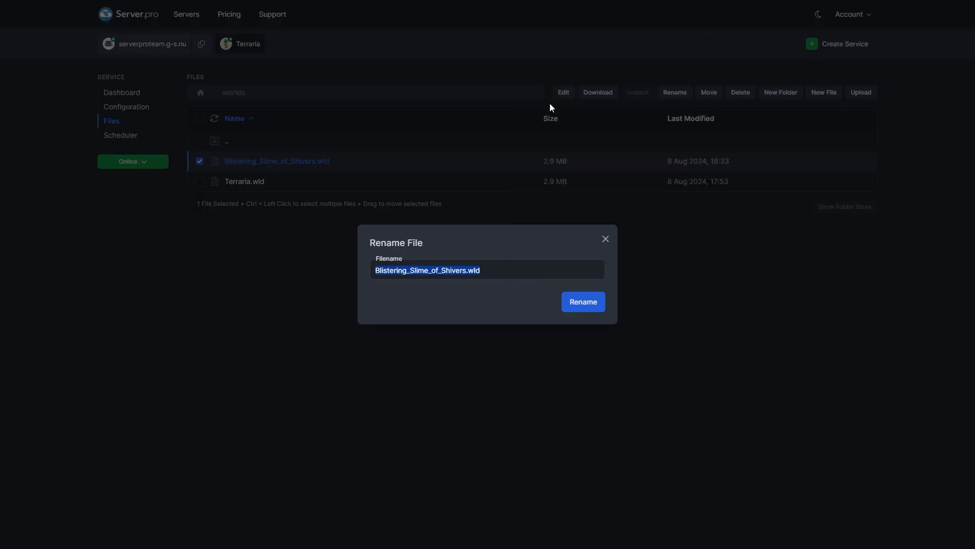
click(583, 301)
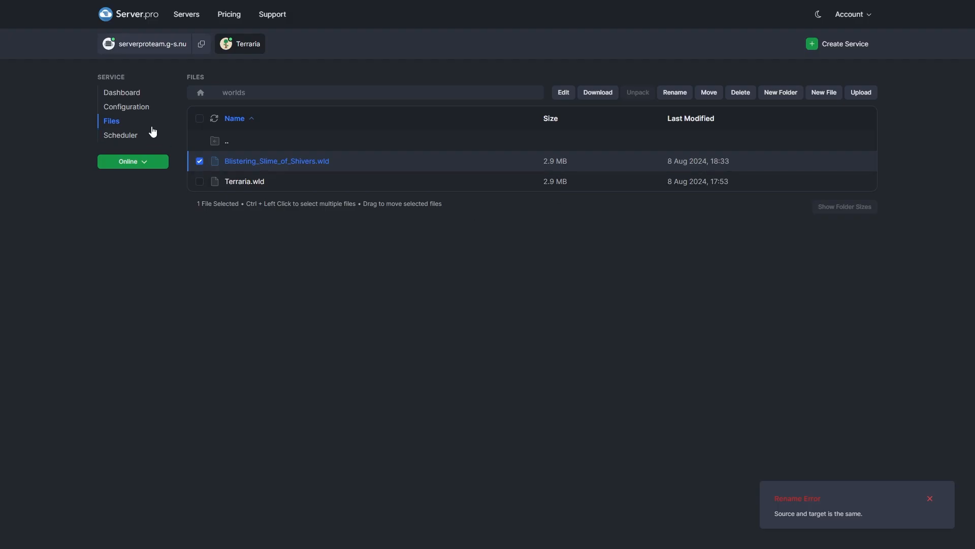
Set world=/terraria-server/worlds/Blistering_Slime_of_Shivers.wld in Configuration and Save & Restart.
click(127, 107)
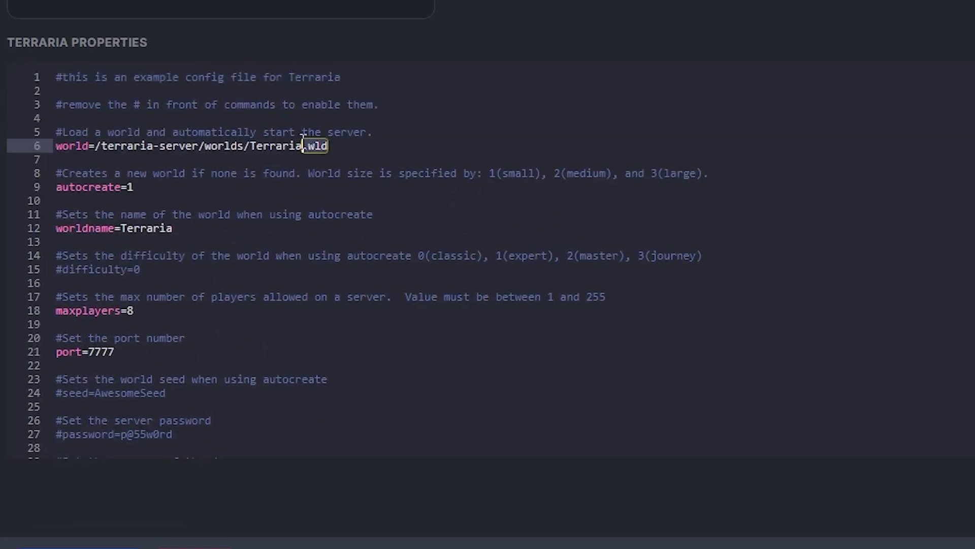
right_click(292, 146)
text(Blistering_Slime_of_Shivers)
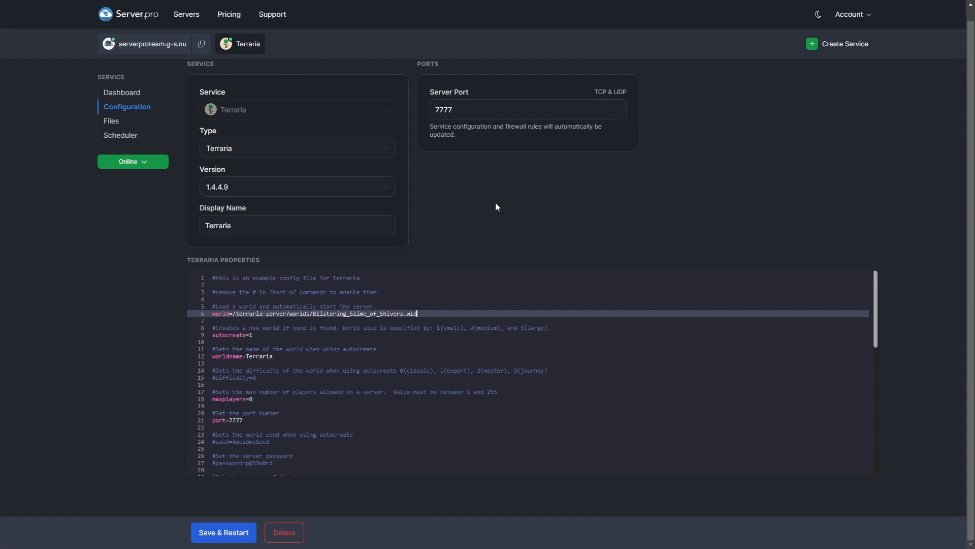
click(222, 532)
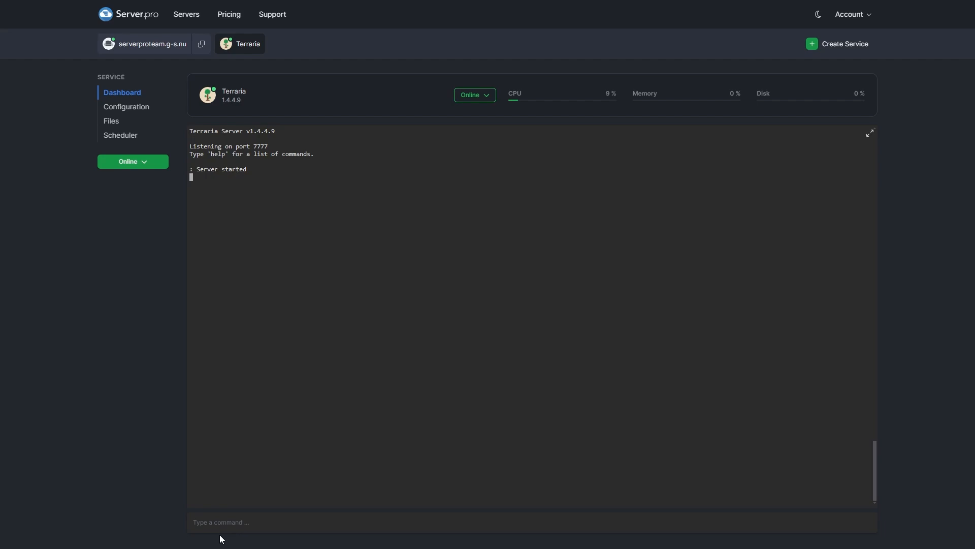
Once the server has started, join it from Terraria on port 7777.
click(201, 43)
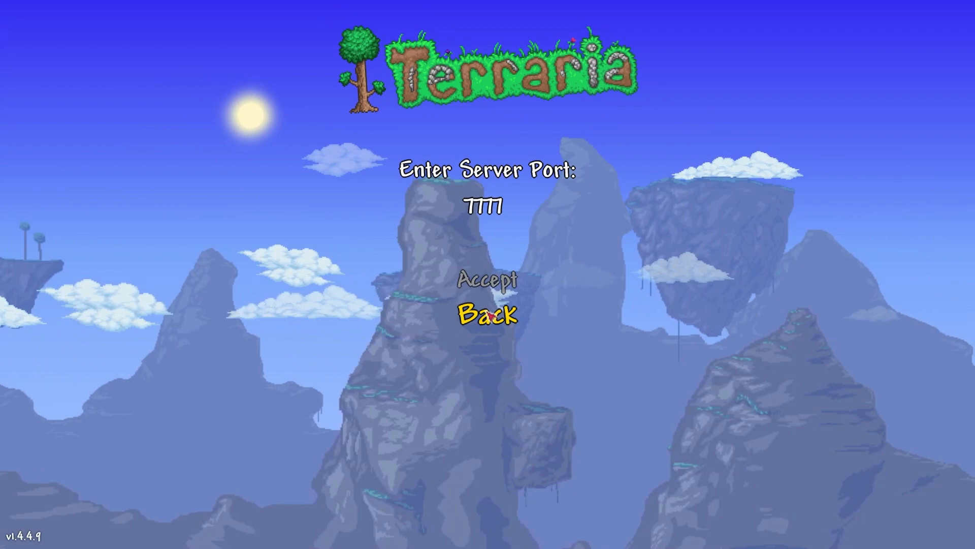
click(488, 278)
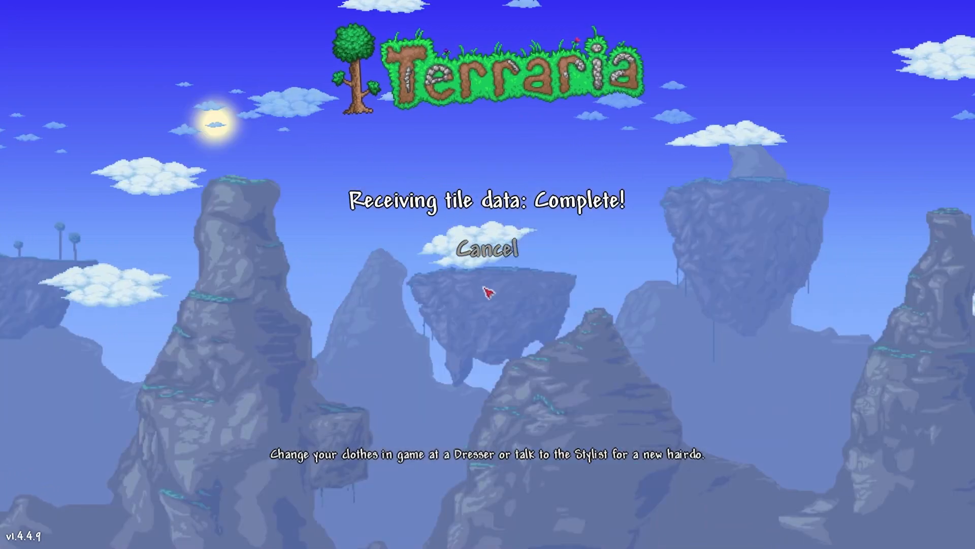